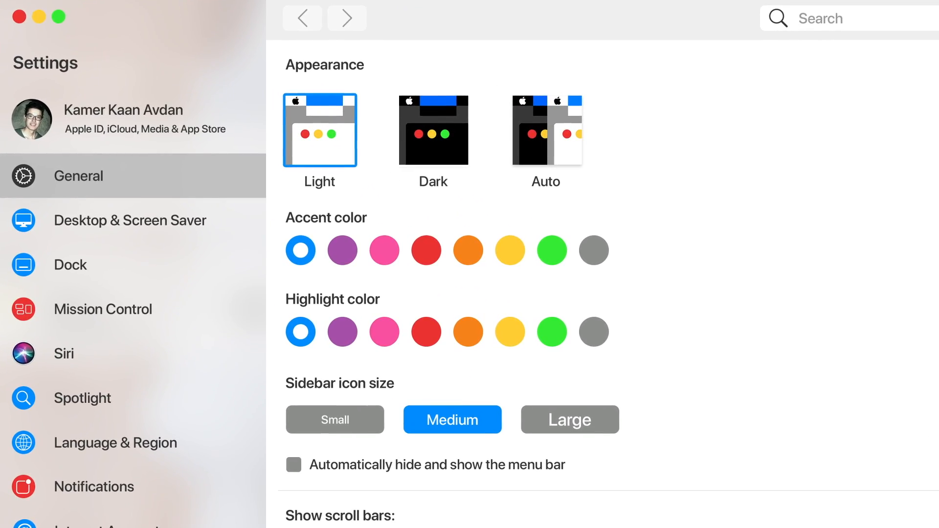
- Bring up Spotlight over the concept desktop, ending in PDFelement's PDF creation options
{"action": "left_click", "coordinate": [433, 130]}
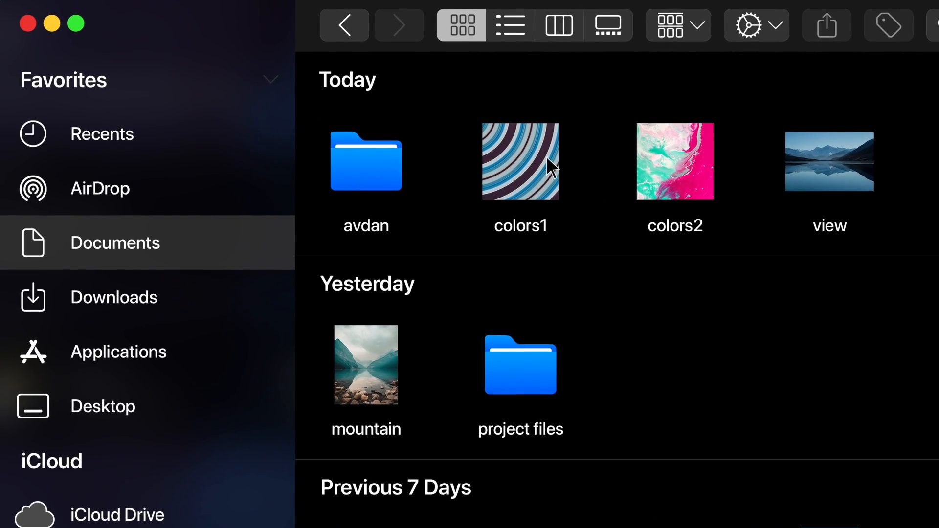
{"action": "left_click_drag", "start_coordinate": [521, 162], "coordinate": [550, 101]}
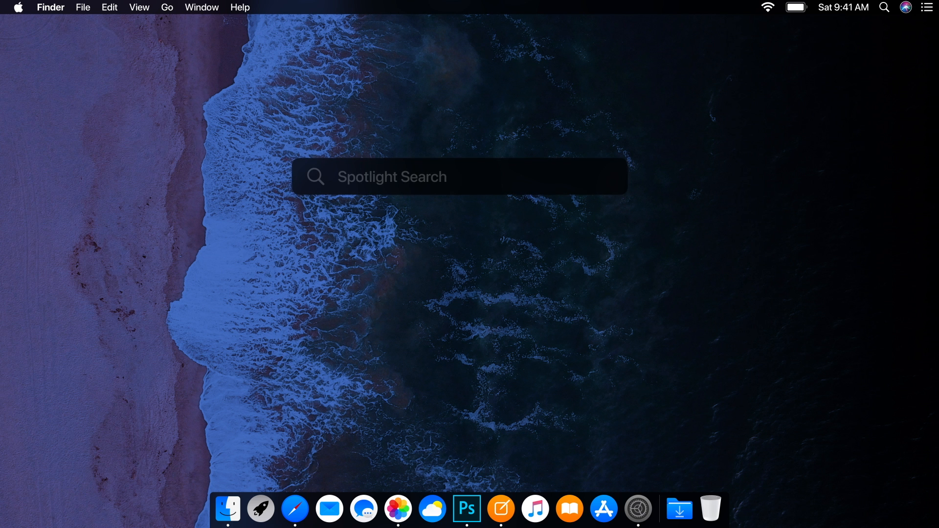
{"action": "left_click", "coordinate": [459, 176]}
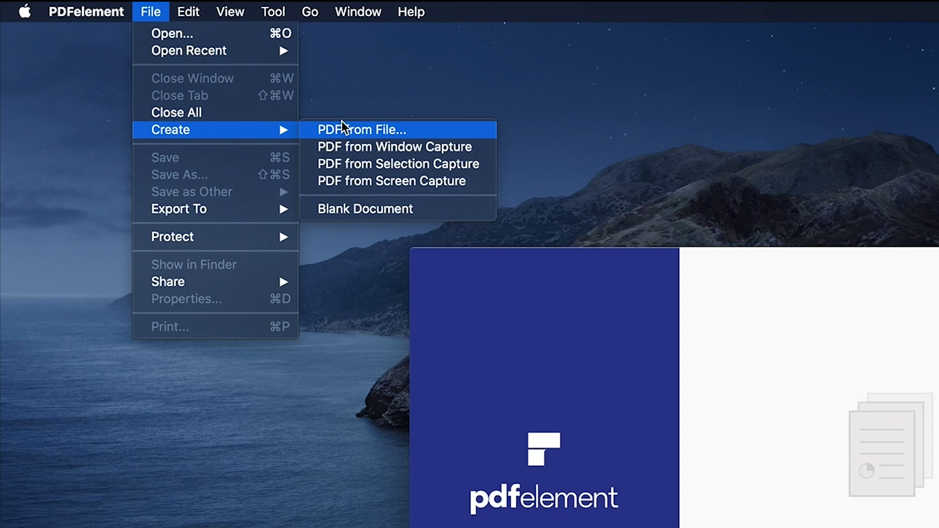
- Create a PDF from the macOS concept images and bring up its Save As and Export To commands
{"action": "left_click", "coordinate": [361, 129]}
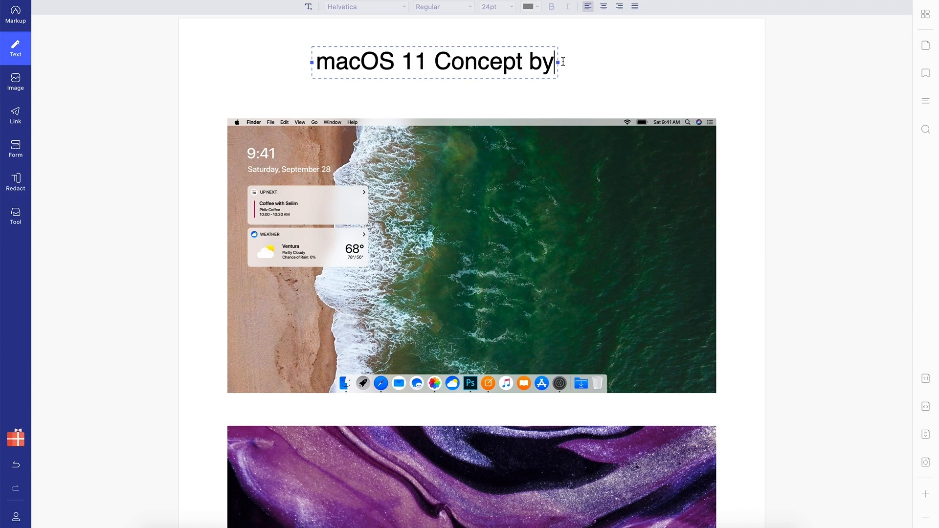
{"action": "left_click", "coordinate": [177, 11]}
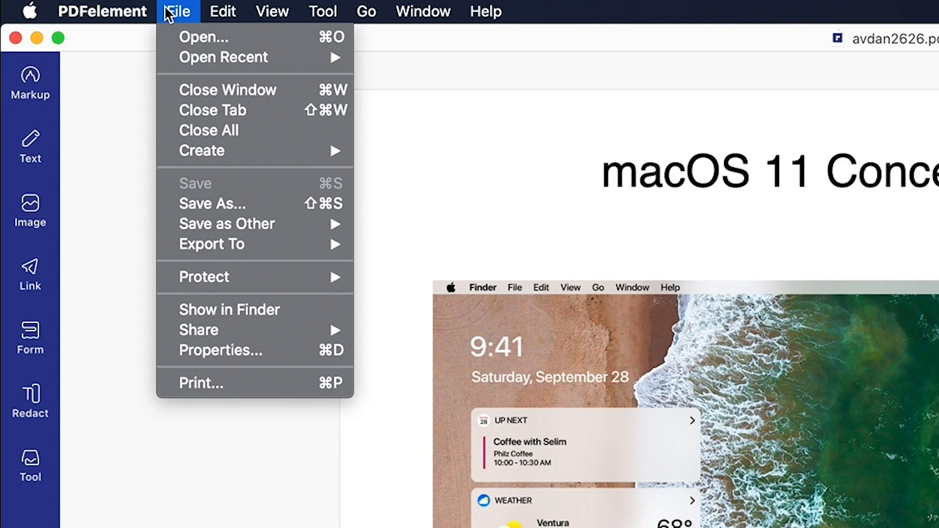
{"action": "mouse_move", "coordinate": [239, 244]}
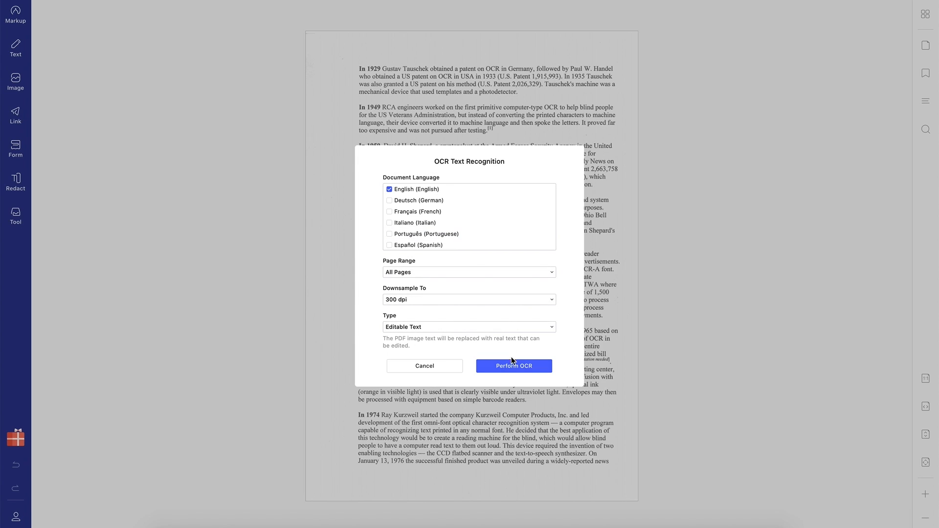
- Run OCR on the scanned history page, open the editable result, and delete the 1929 paragraph
{"action": "left_click", "coordinate": [513, 366]}
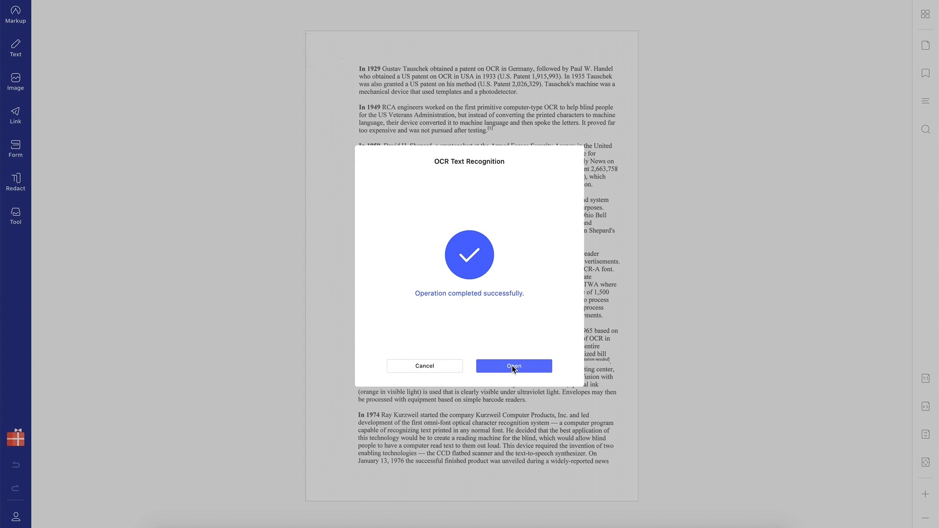
{"action": "left_click", "coordinate": [512, 365]}
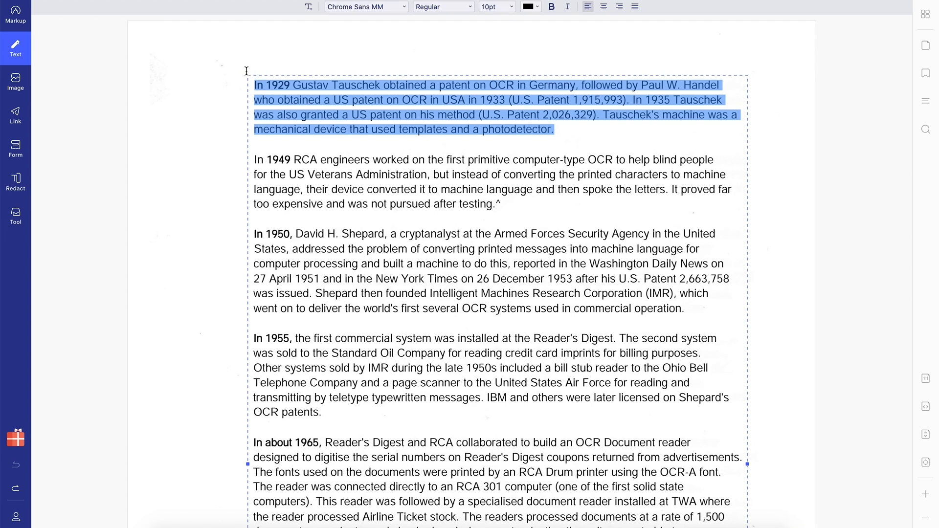
{"action": "key", "text": "delete"}
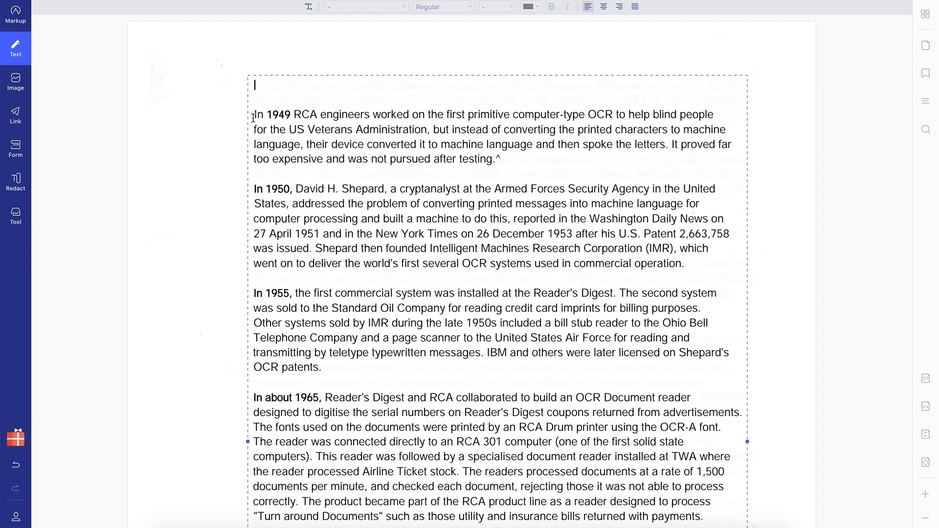
{"action": "left_click", "coordinate": [15, 243]}
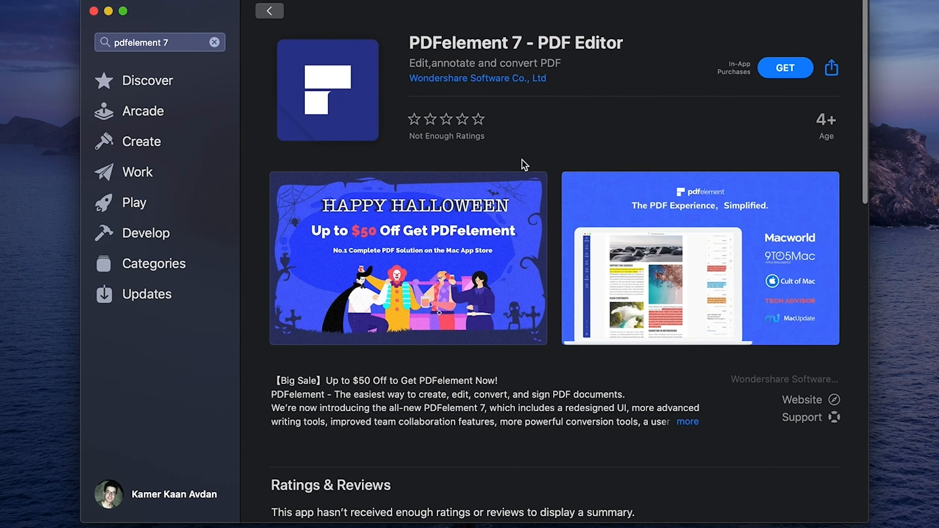
- Accept GET for PDFelement 7 - PDF Editor so its button changes to INSTALL
{"action": "left_click", "coordinate": [785, 67]}
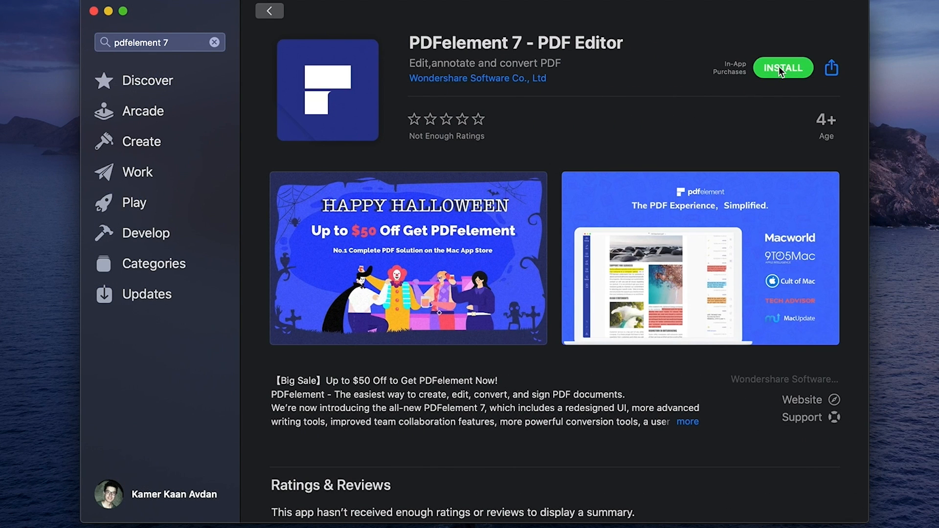